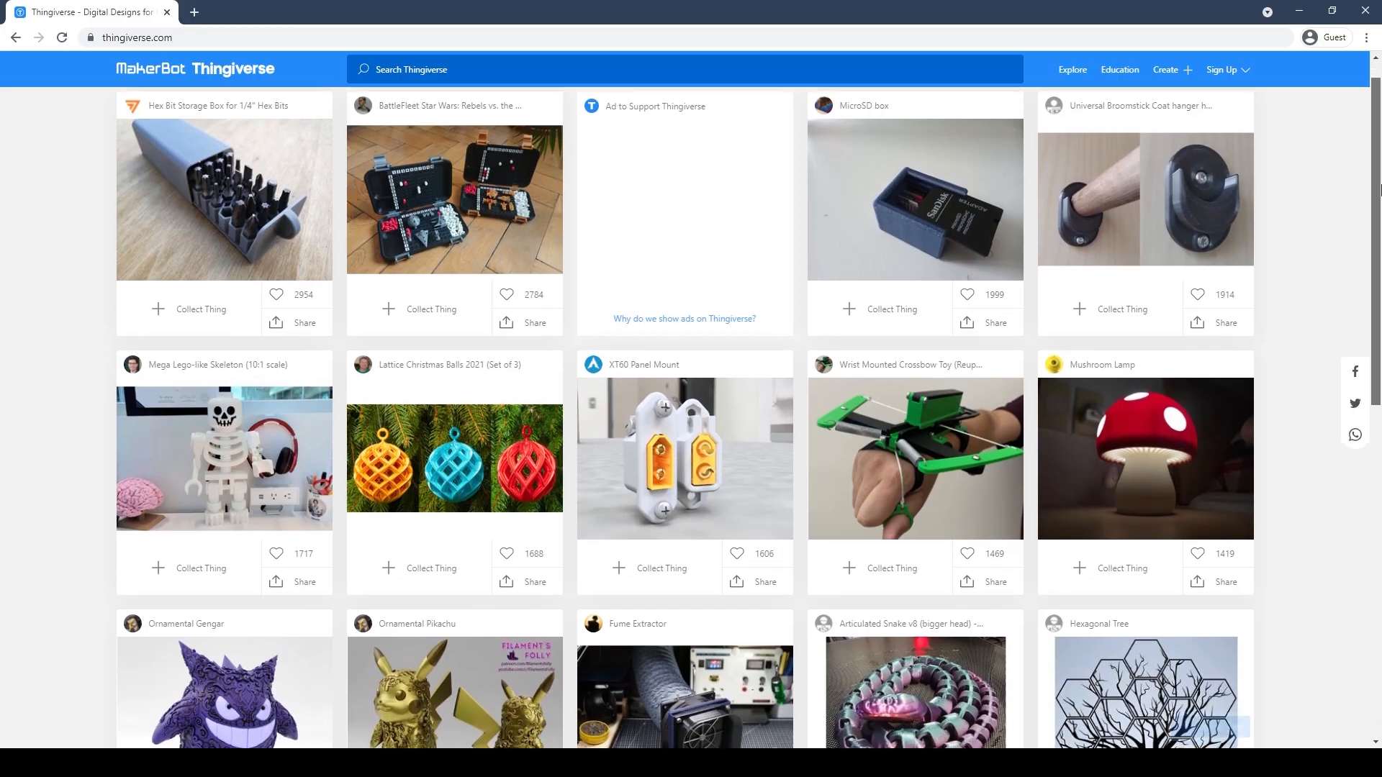
Step: Try the Super Quality 0.12 mm profile, then return to Standard Quality 0.2 mm and preview layers
scroll(down, 3)
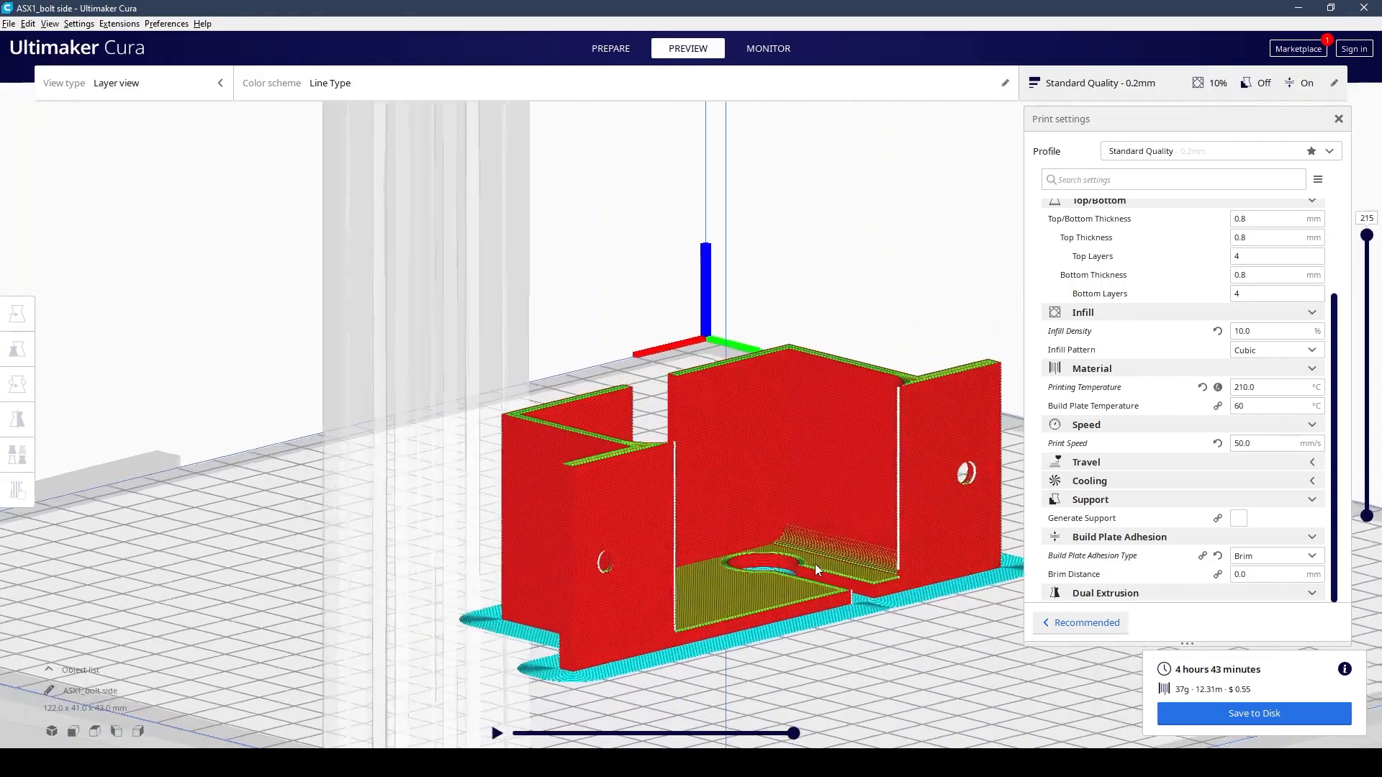
click(1326, 150)
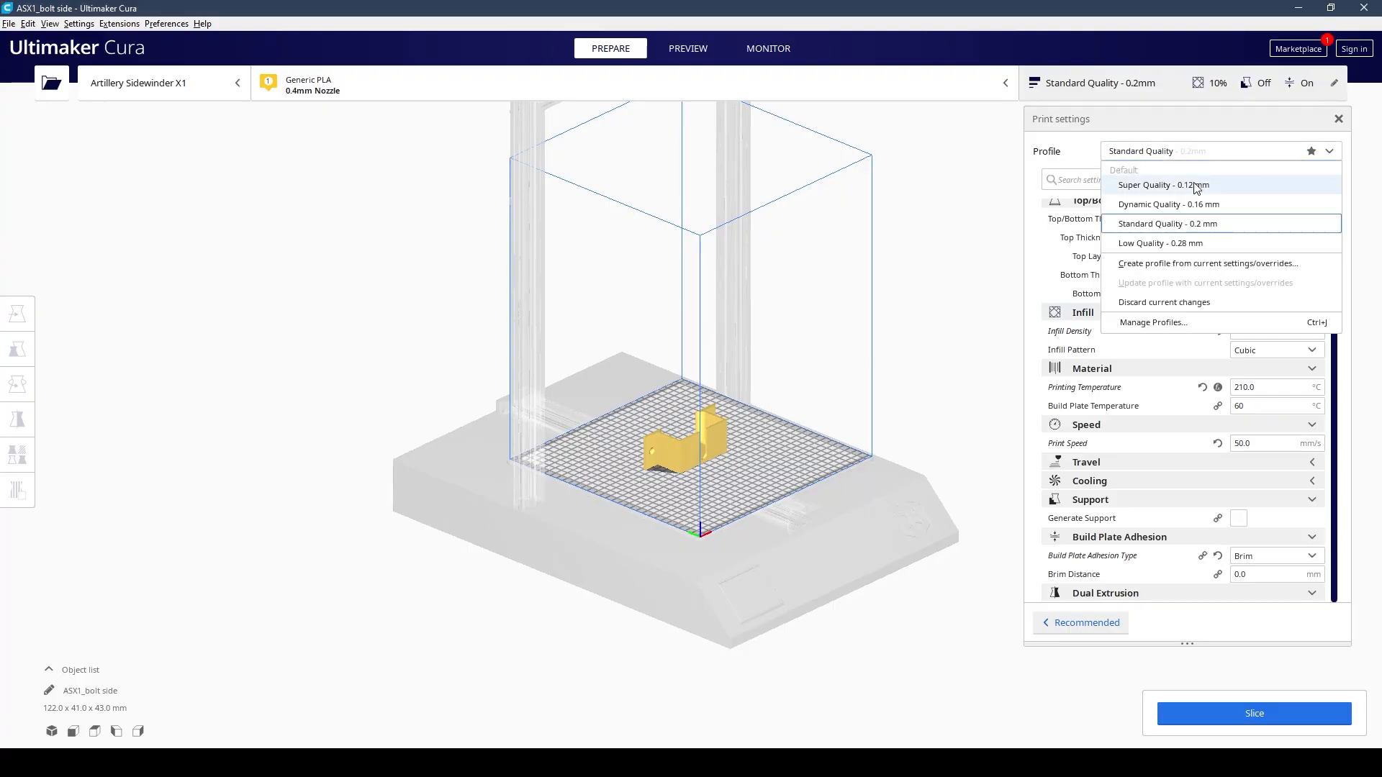
click(1162, 185)
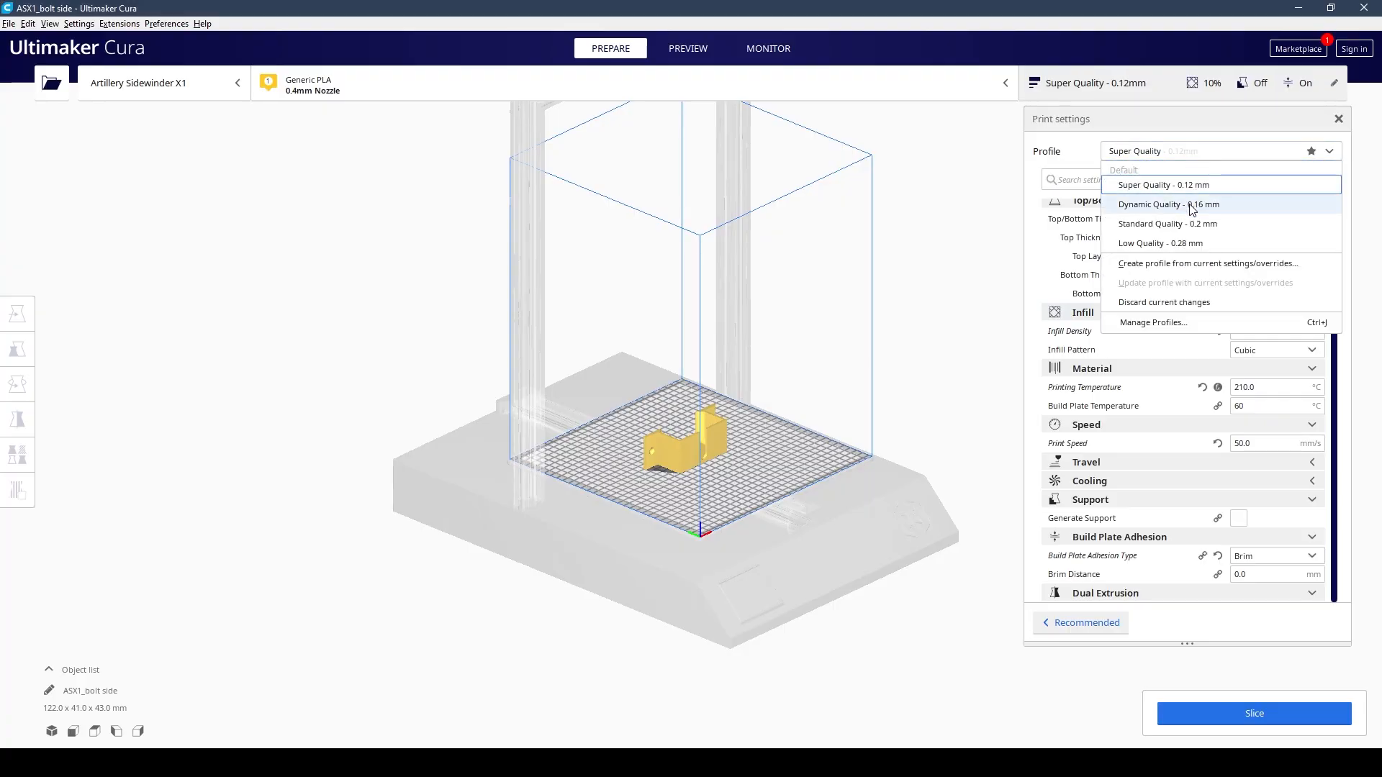
click(1163, 223)
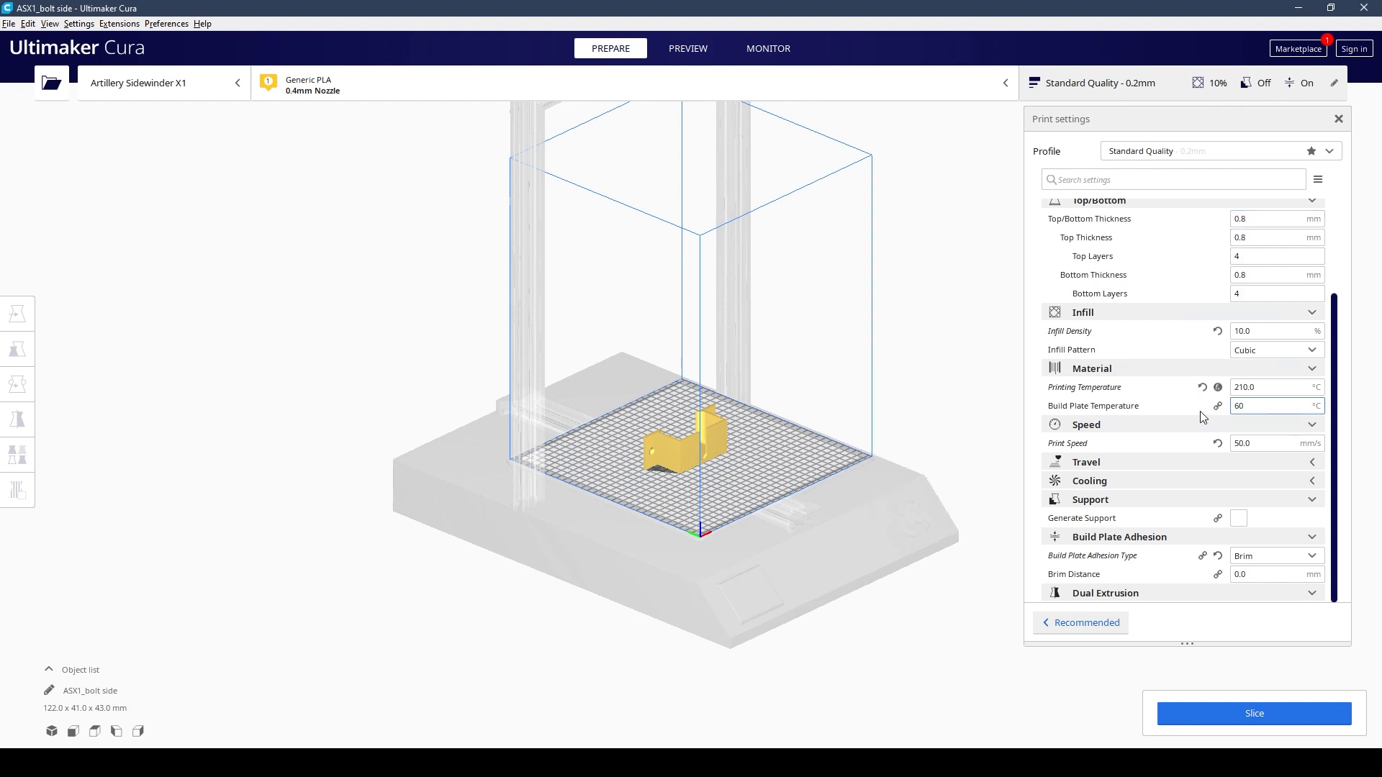
click(1269, 387)
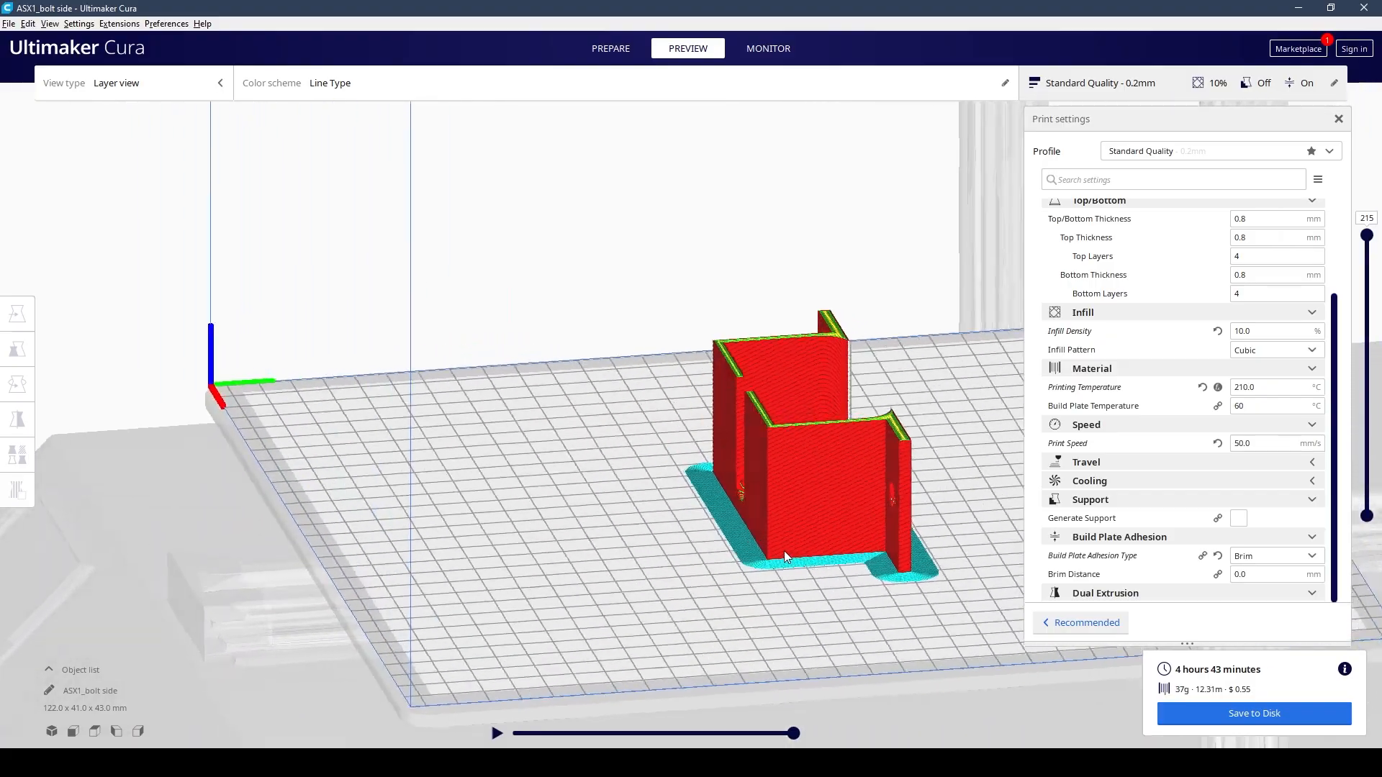
Step: Slice the bracket from the Prepare view and save the G-code file to disk
click(610, 48)
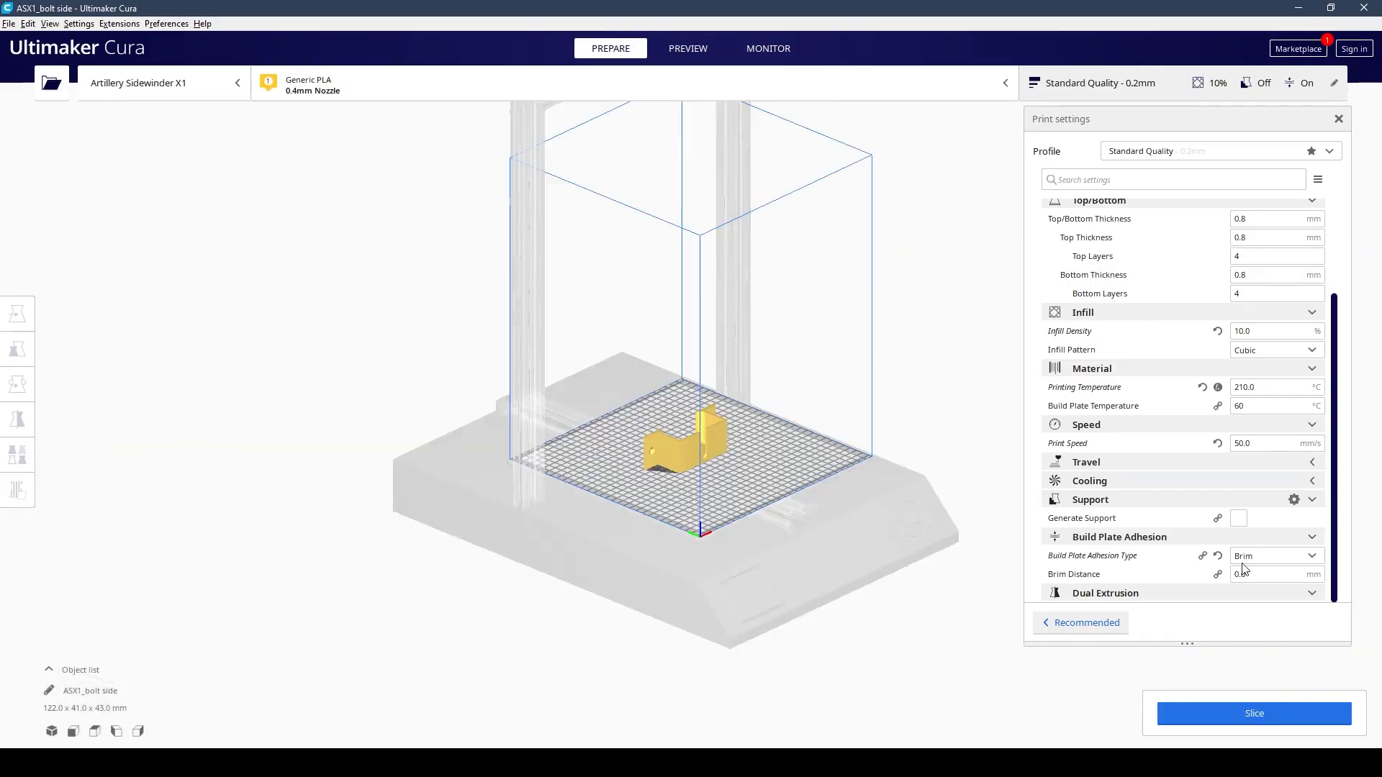
click(1253, 713)
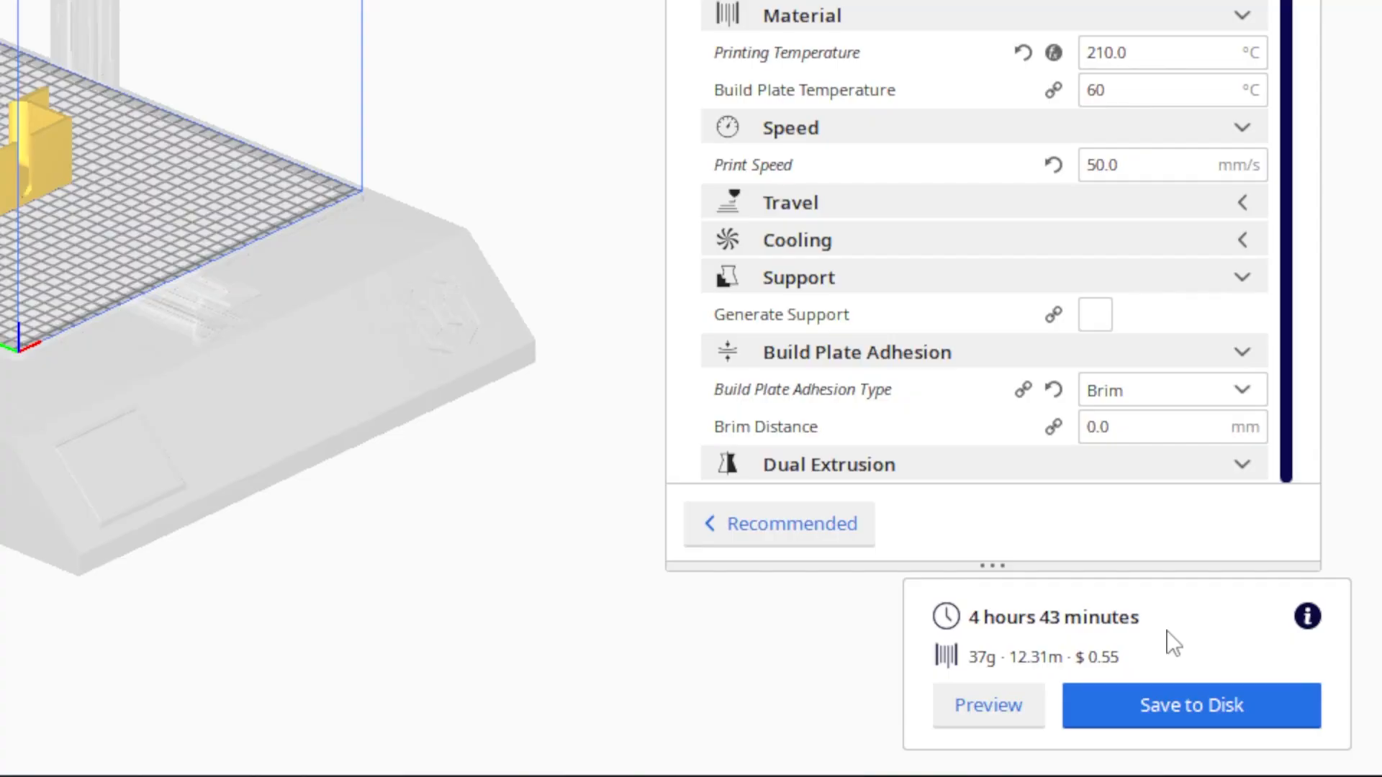
mouse_move(1109, 714)
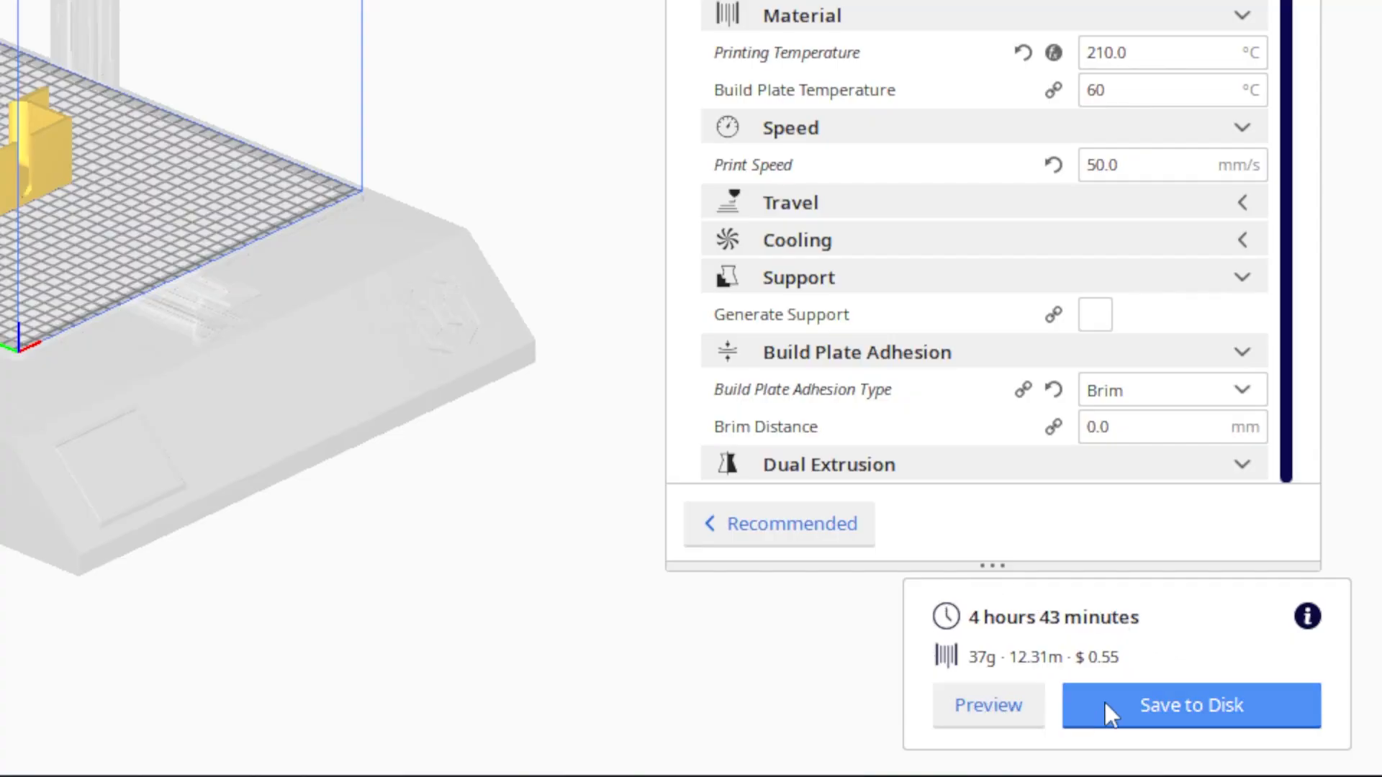
mouse_move(1143, 675)
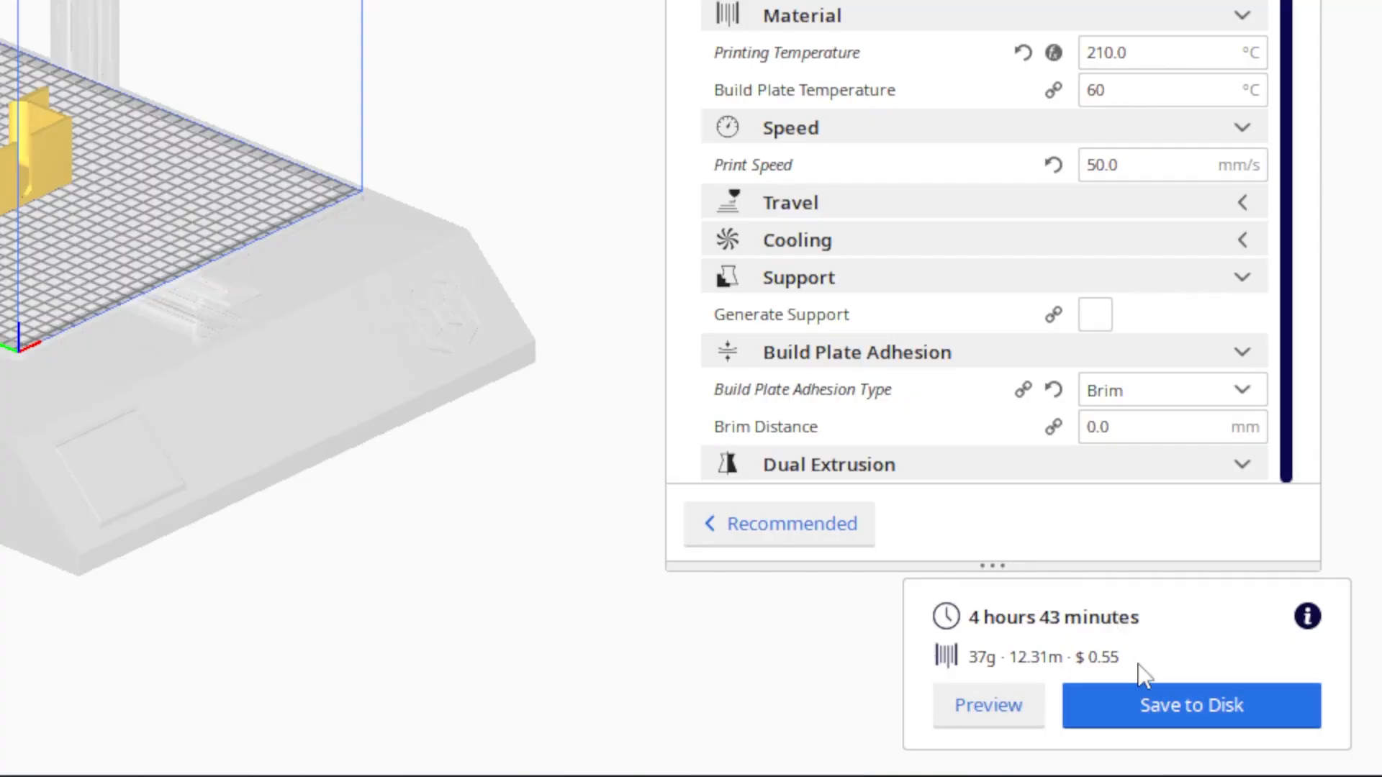
click(1190, 705)
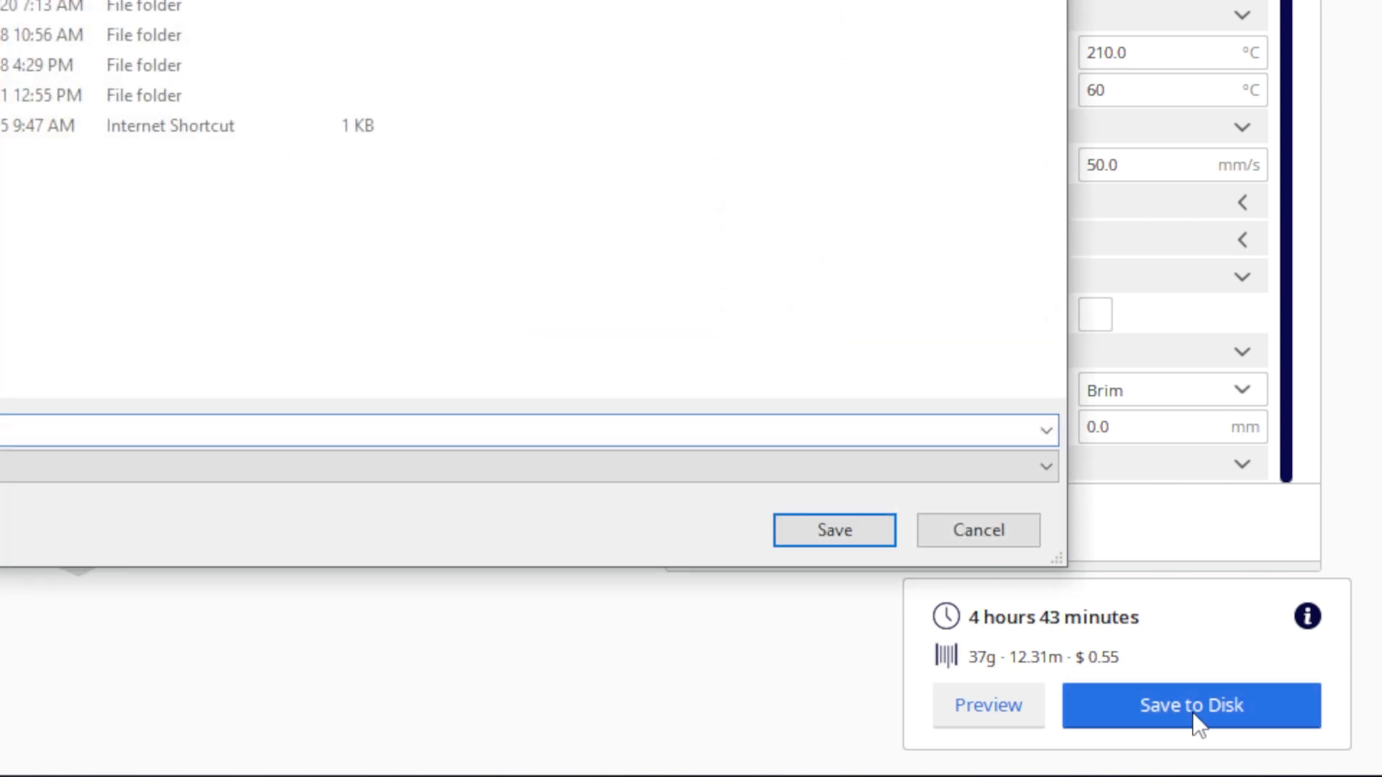
mouse_move(832, 530)
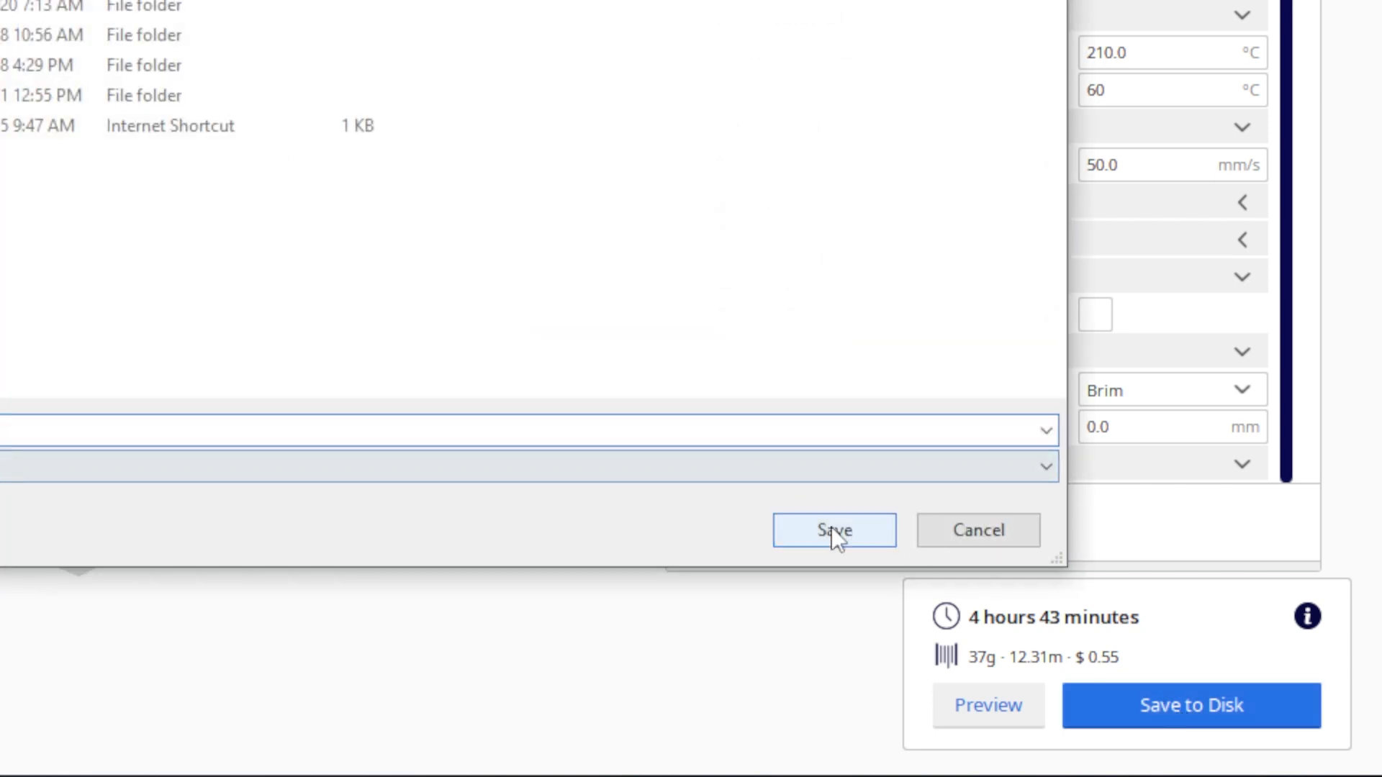
click(832, 530)
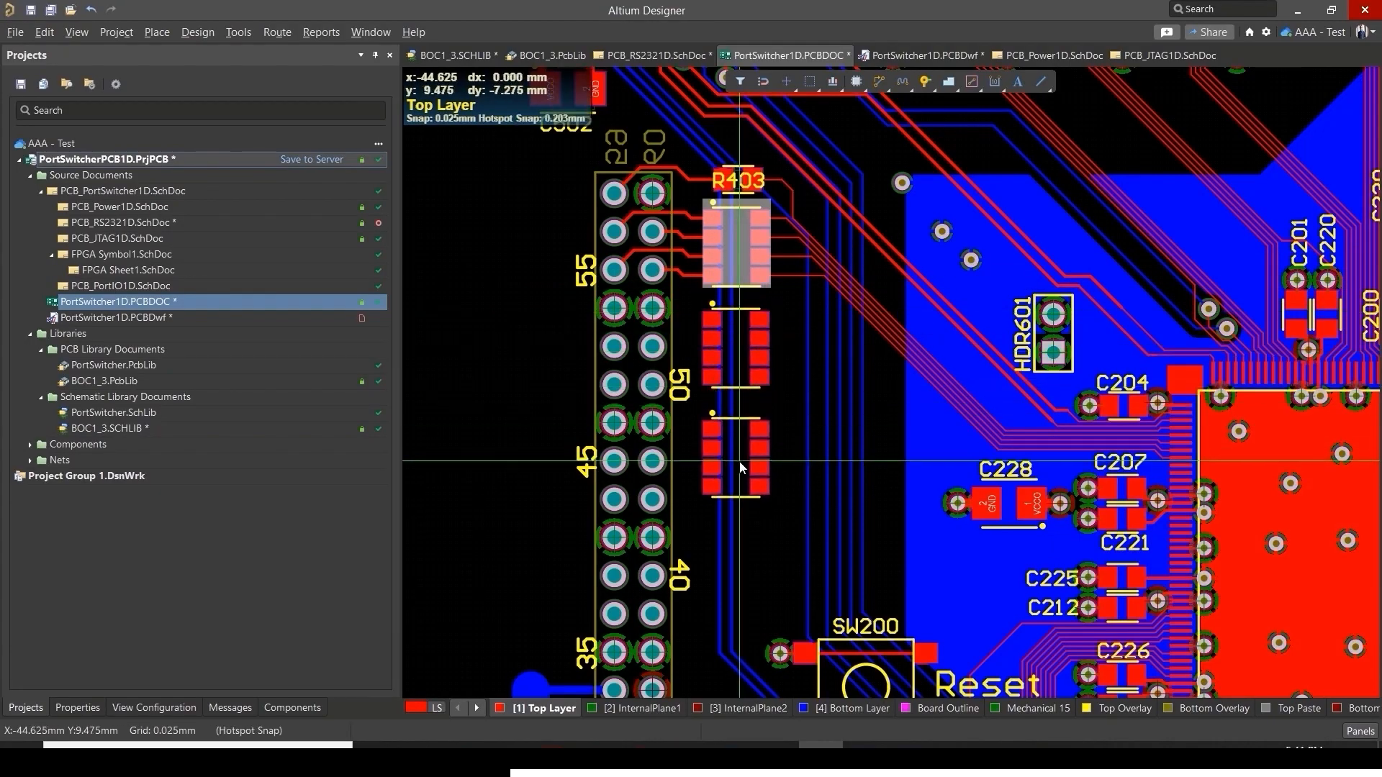
mouse_move(740, 576)
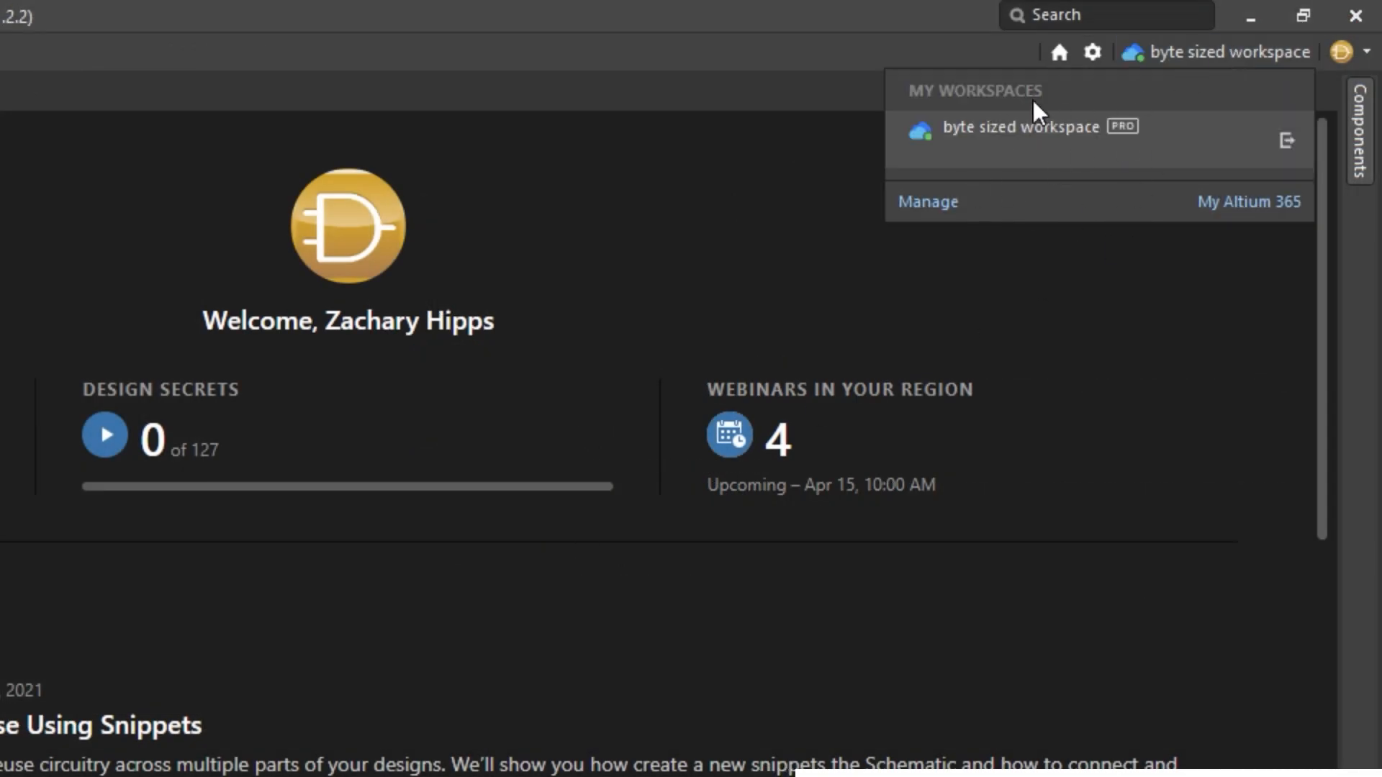
Step: Choose Open Project from Altium Designer's File menu
click(27, 51)
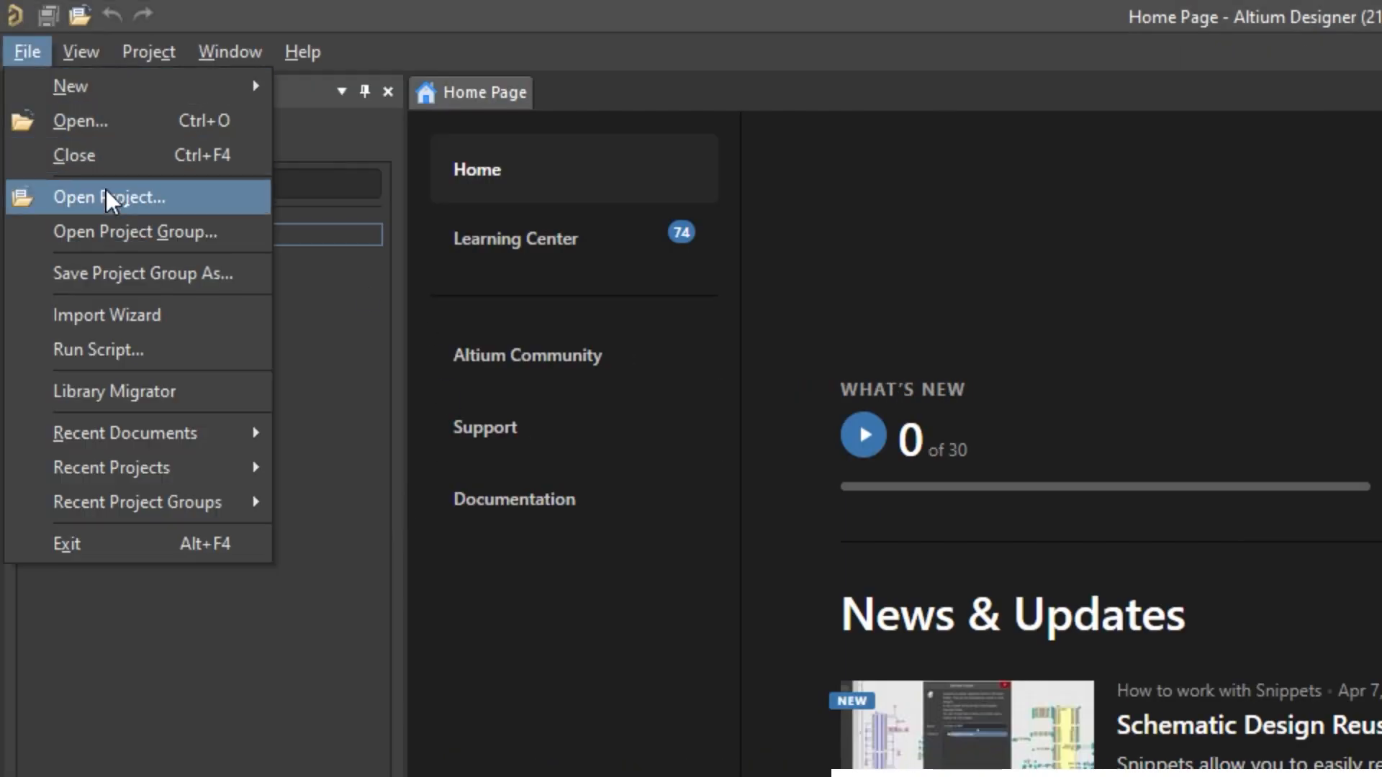
click(110, 197)
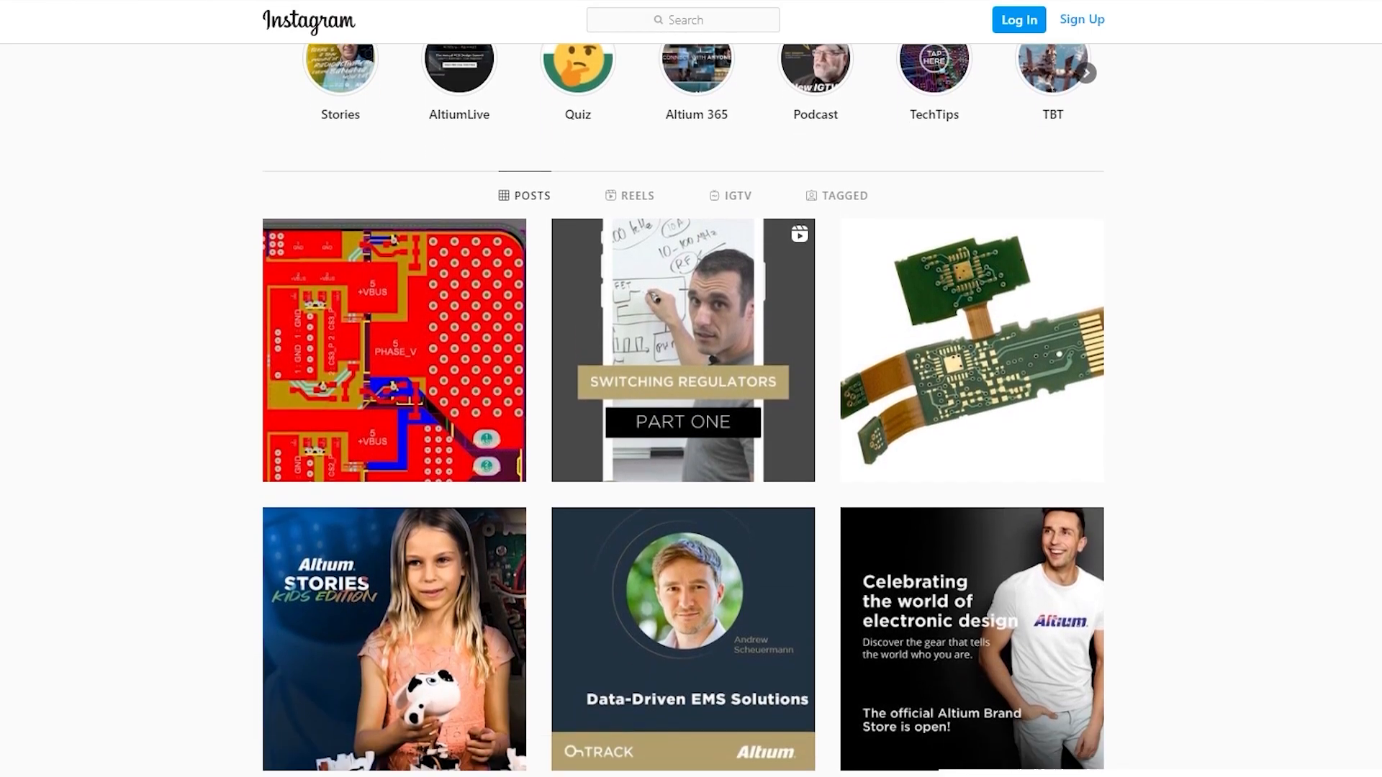
scroll(down, 3)
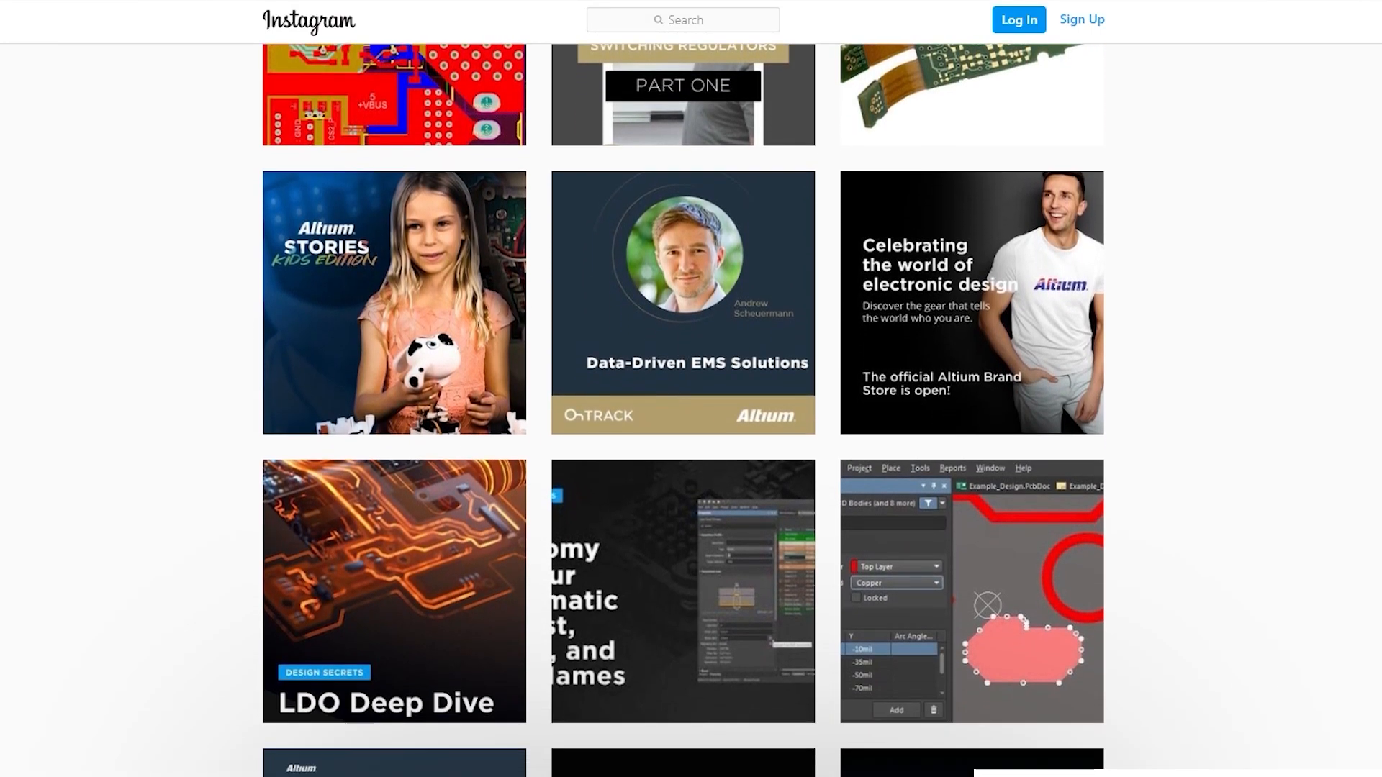